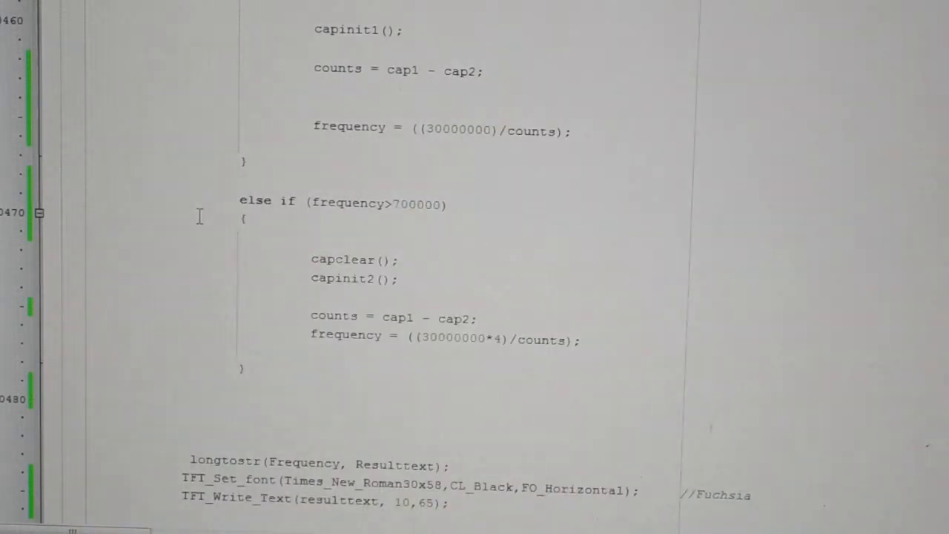
Step: Scroll through the frequency-branch code and the Edit Project settings for the PIC32MX795F512L at 80 MHz
{"action": "scroll", "scroll_direction": "up", "scroll_amount": 3}
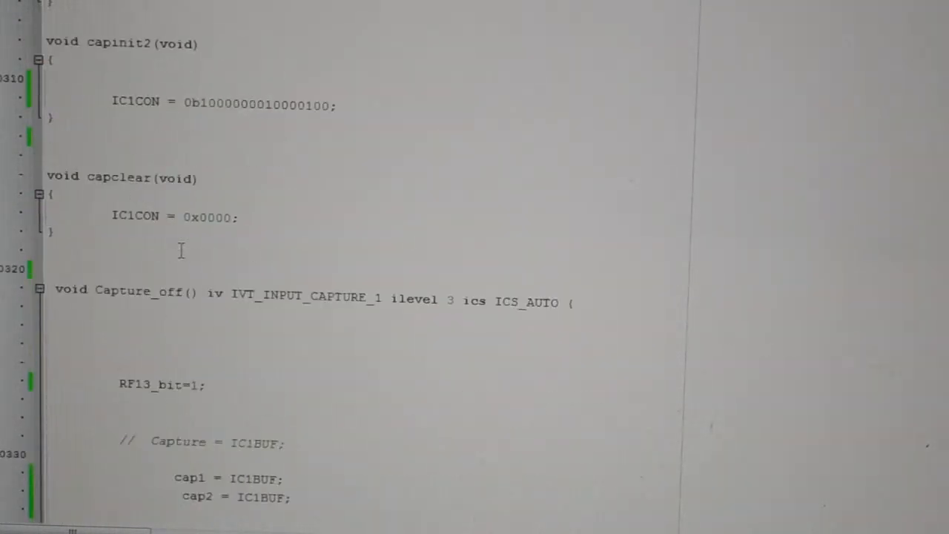
{"action": "scroll", "scroll_direction": "up", "scroll_amount": 3}
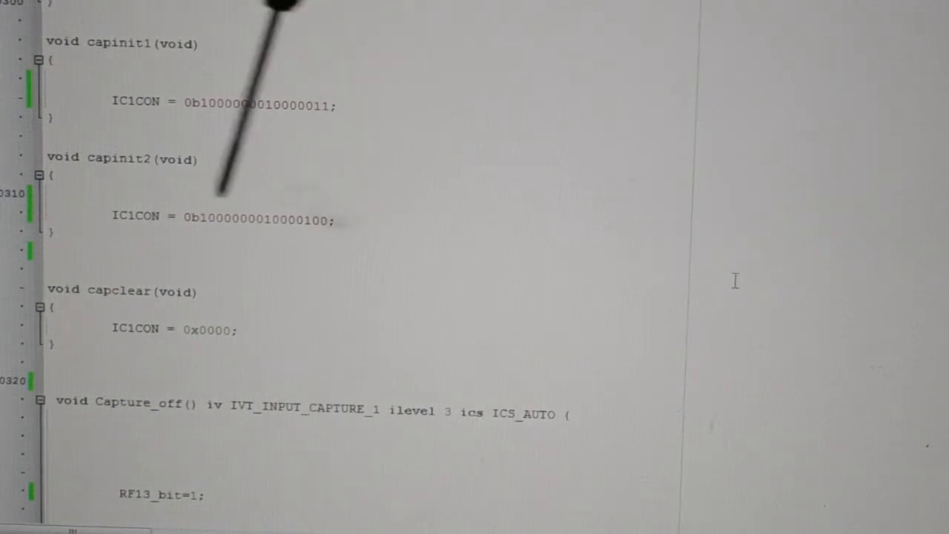
{"action": "scroll", "scroll_direction": "down", "scroll_amount": 3}
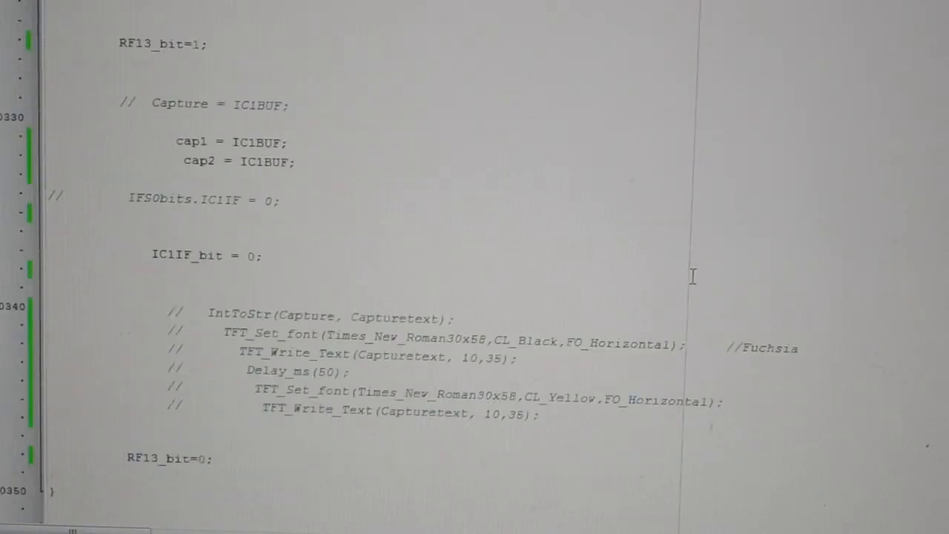
{"action": "scroll", "scroll_direction": "up", "scroll_amount": 3}
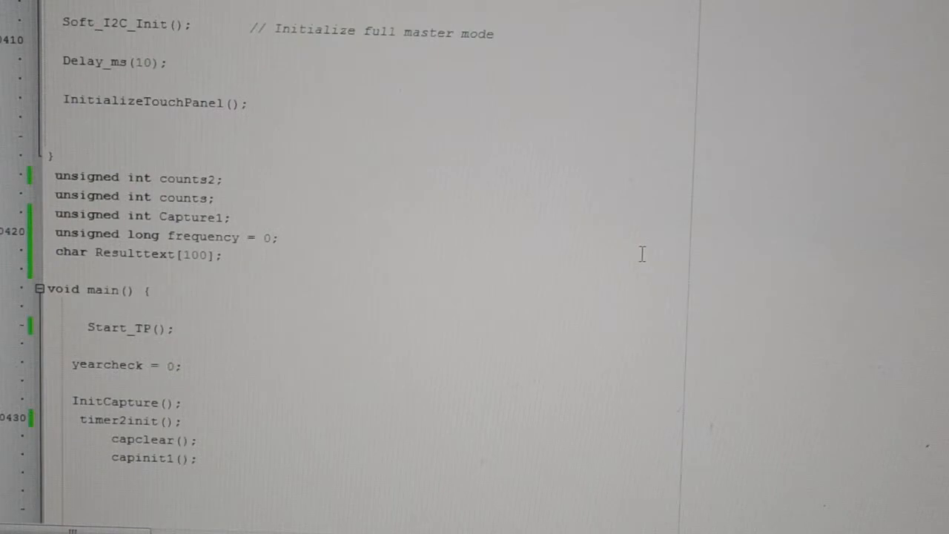
{"action": "scroll", "scroll_direction": "down", "scroll_amount": 3}
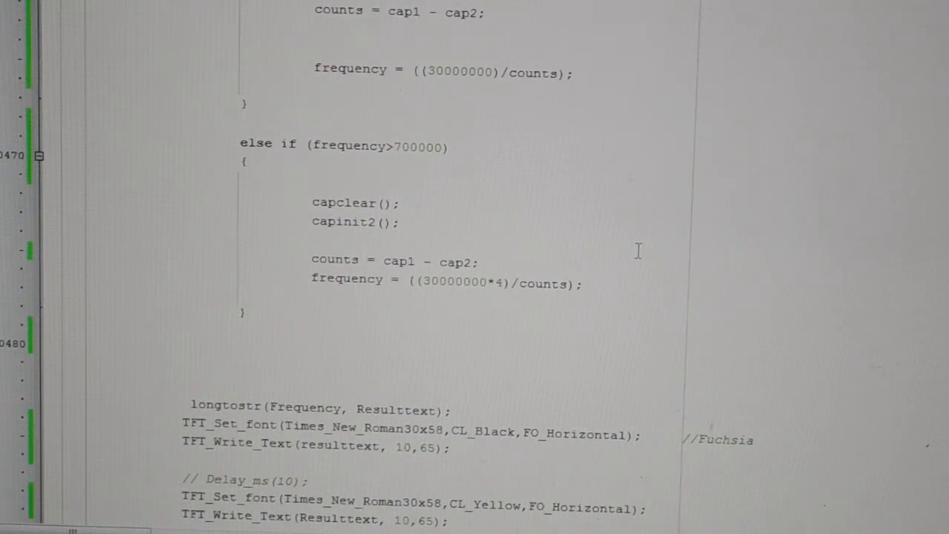
{"action": "scroll", "scroll_direction": "up", "scroll_amount": 3}
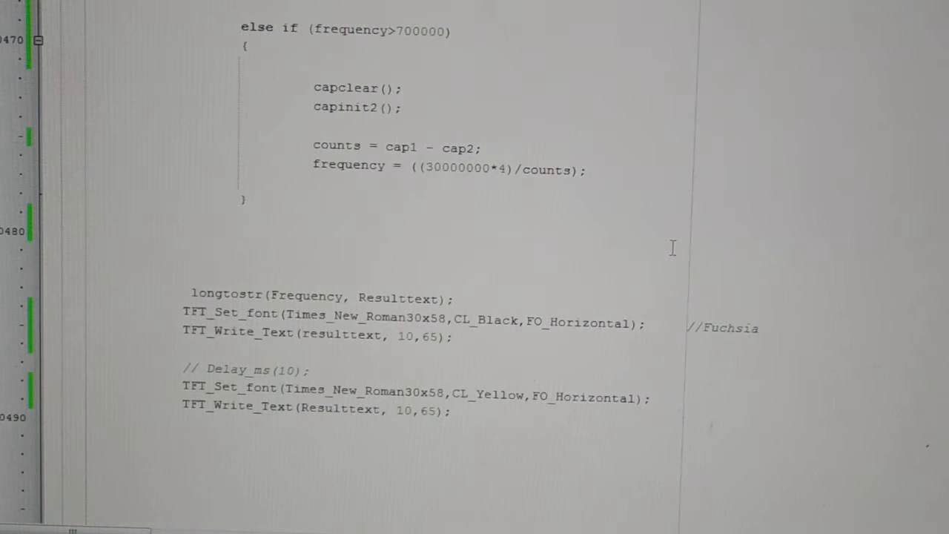
{"action": "scroll", "scroll_direction": "down", "scroll_amount": 3}
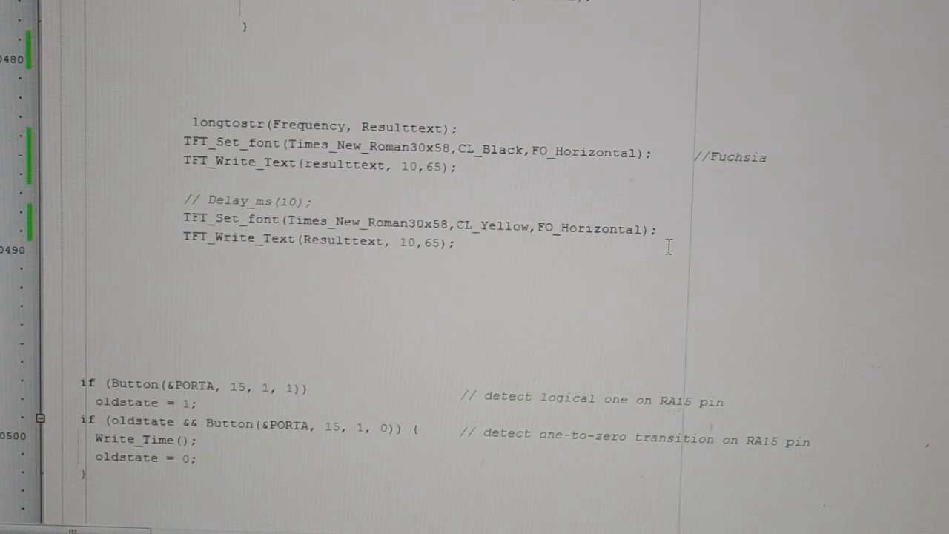
{"action": "scroll", "scroll_direction": "down", "scroll_amount": 3}
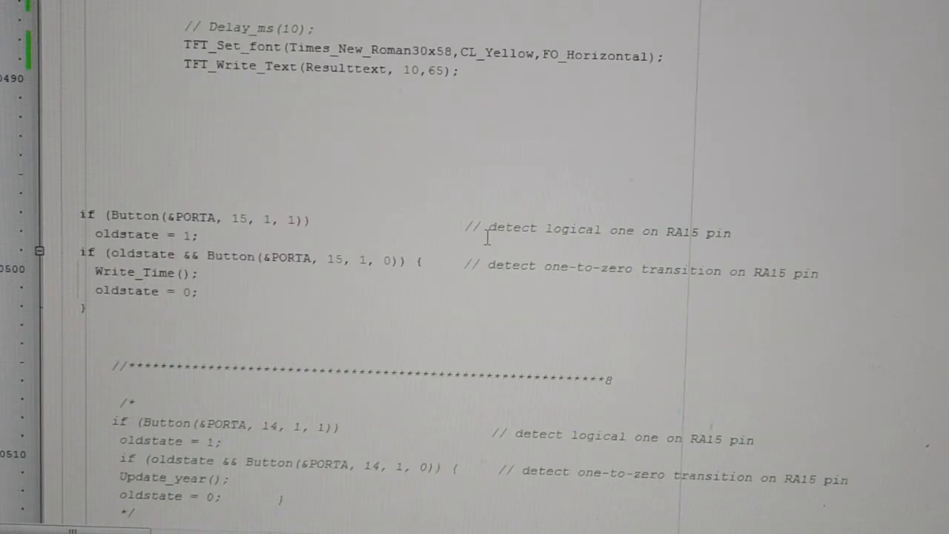
{"action": "scroll", "scroll_direction": "up", "scroll_amount": 3}
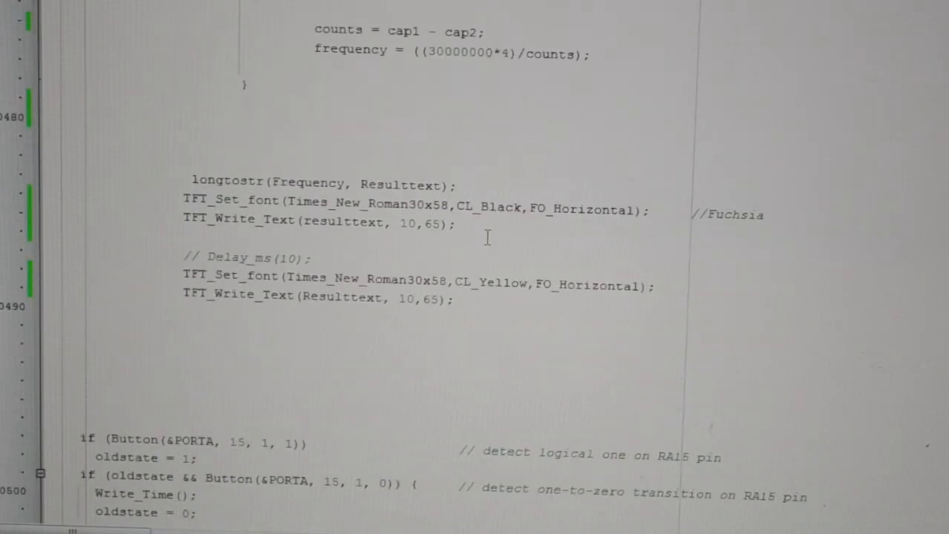
{"action": "scroll", "scroll_direction": "up", "scroll_amount": 3}
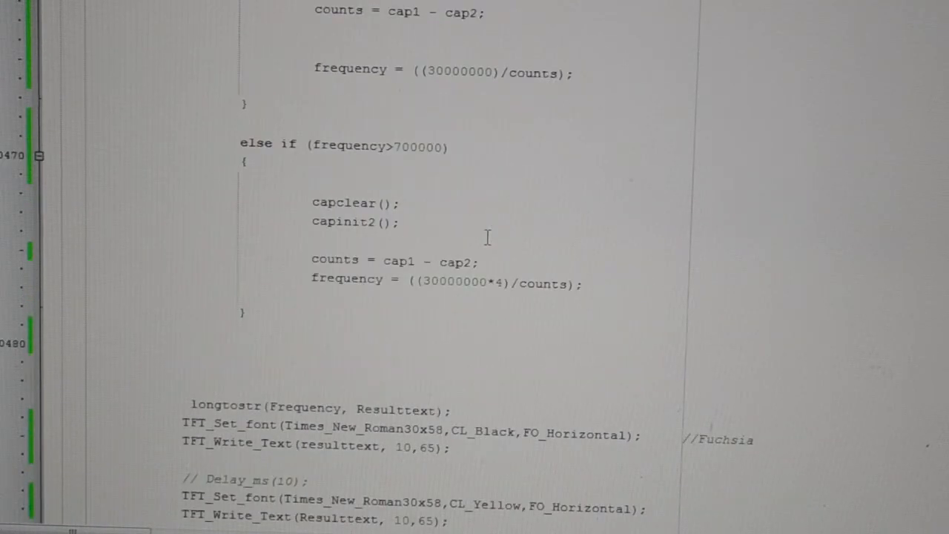
{"action": "scroll", "scroll_direction": "up", "scroll_amount": 3}
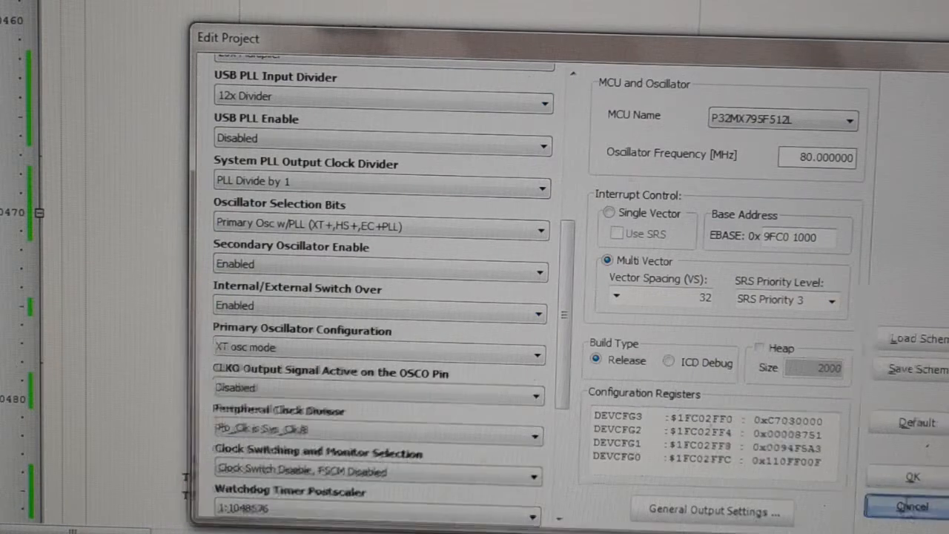
Step: Close the Edit Project dialog and return to the source editor
{"action": "left_click", "coordinate": [912, 507]}
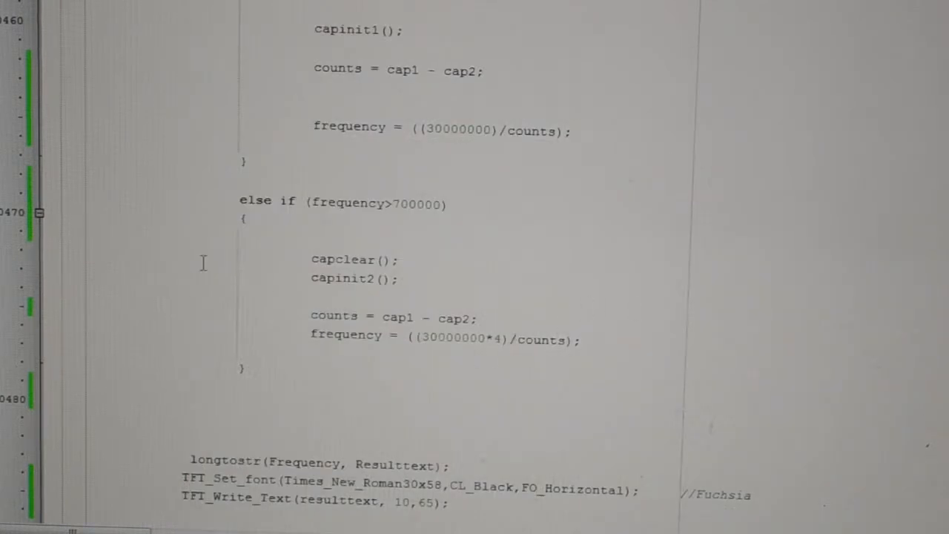
Step: Scroll through the main loop's frequency branches and display code down to the commented-out year-update block
{"action": "scroll", "scroll_direction": "down", "scroll_amount": 3}
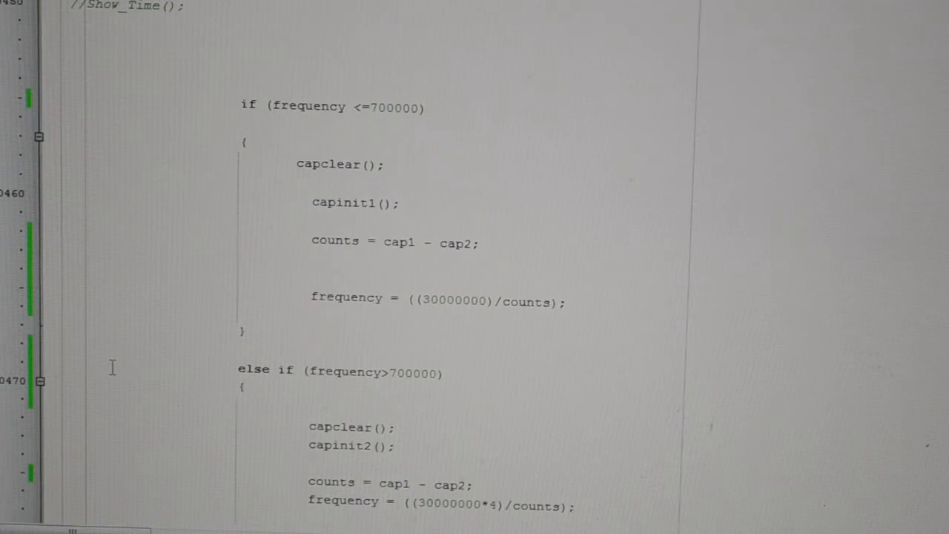
{"action": "mouse_move", "coordinate": [249, 153]}
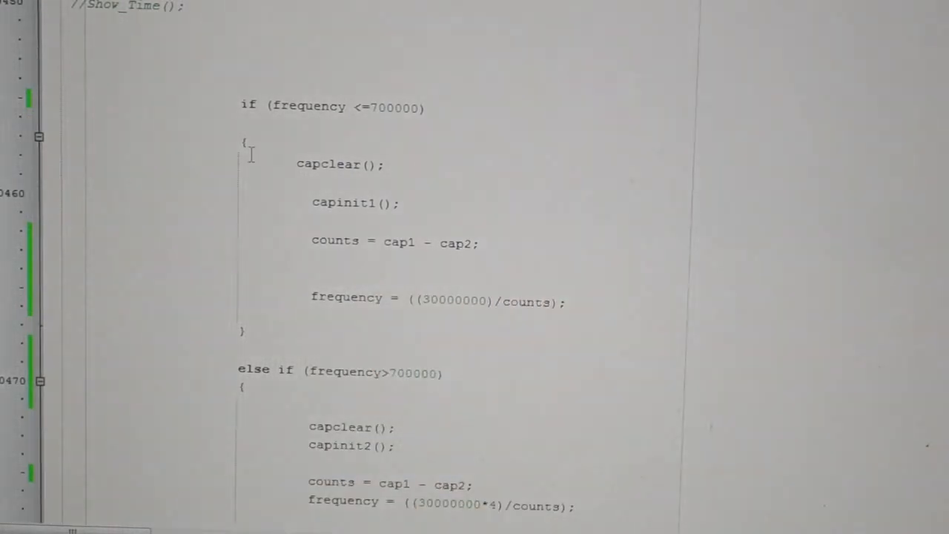
{"action": "mouse_move", "coordinate": [215, 266]}
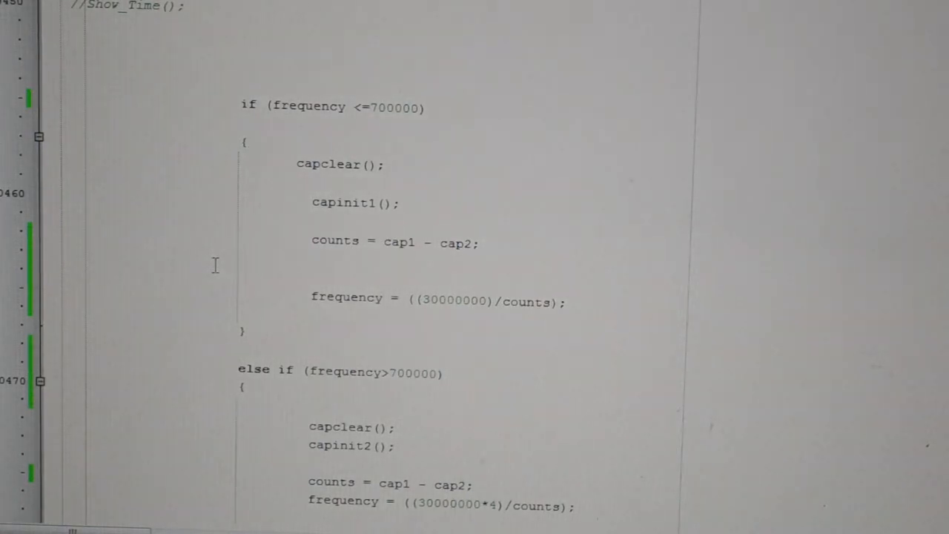
{"action": "mouse_move", "coordinate": [223, 357]}
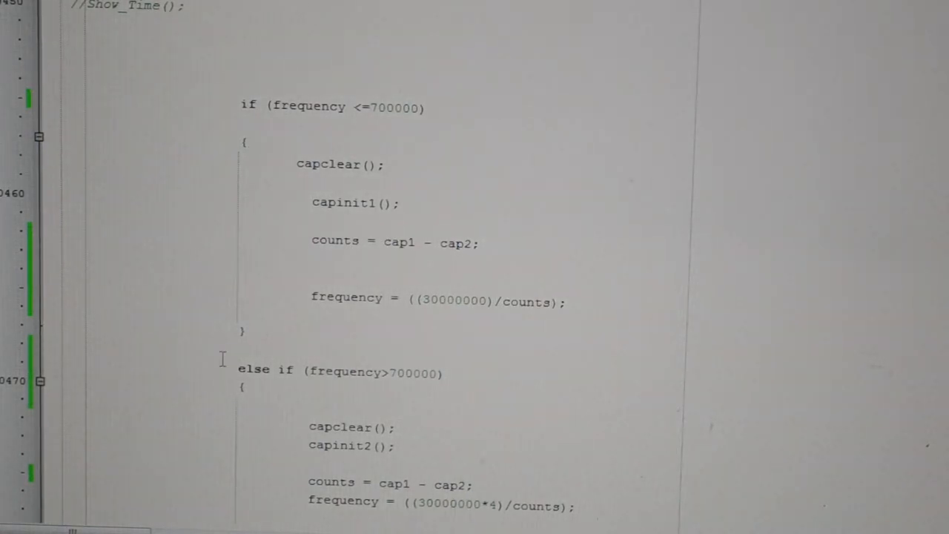
{"action": "scroll", "scroll_direction": "down", "scroll_amount": 3}
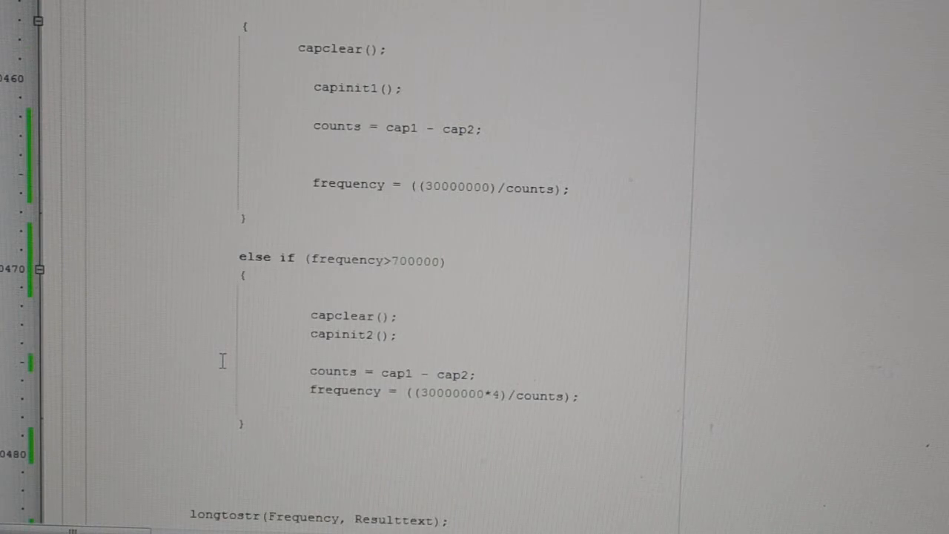
{"action": "scroll", "scroll_direction": "up", "scroll_amount": 3}
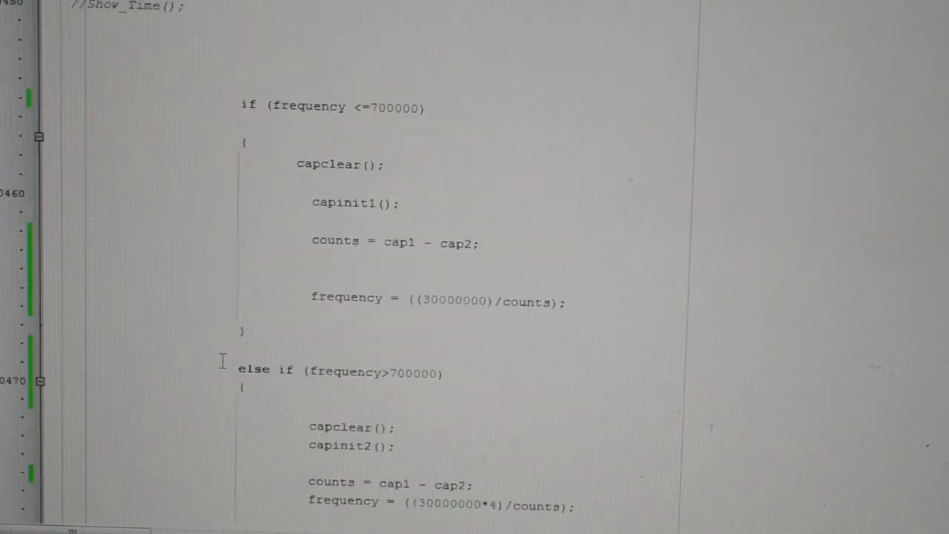
{"action": "scroll", "scroll_direction": "down", "scroll_amount": 3}
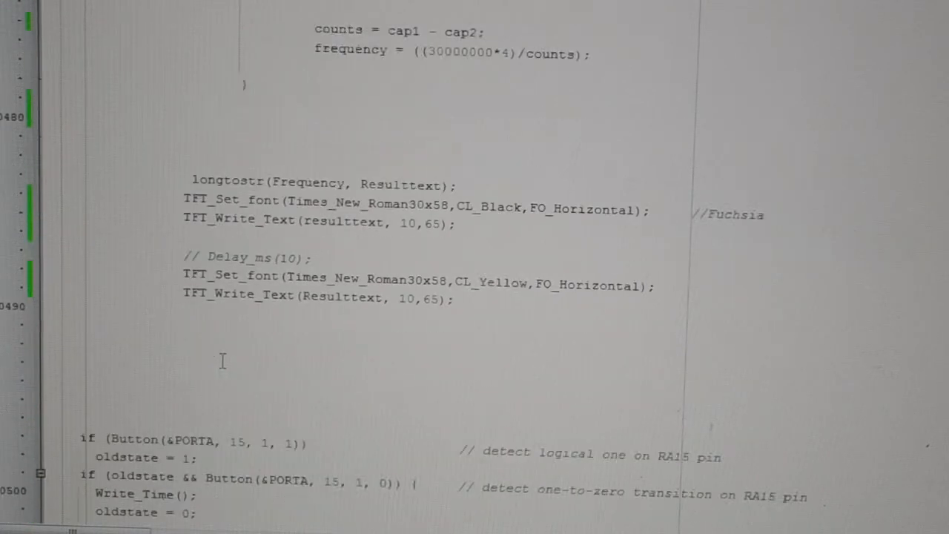
{"action": "scroll", "scroll_direction": "down", "scroll_amount": 3}
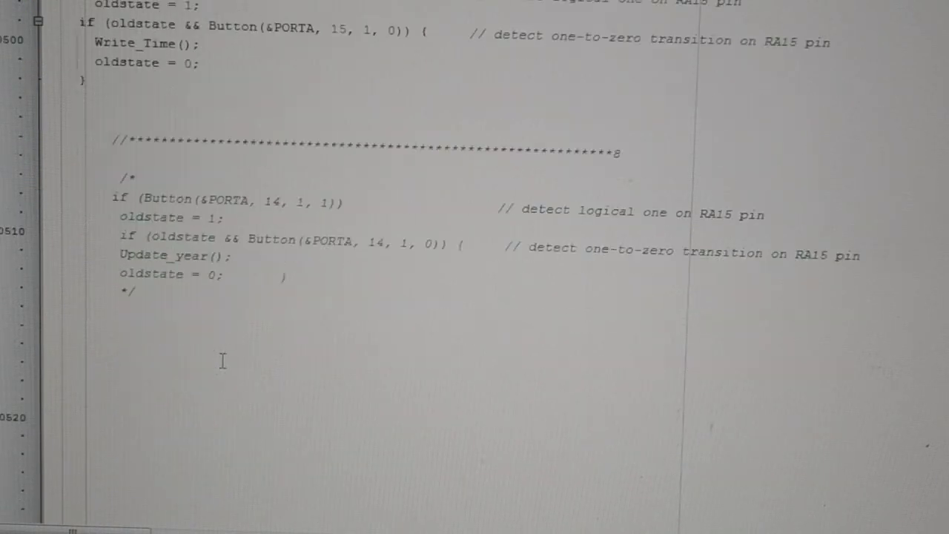
{"action": "scroll", "scroll_direction": "down", "scroll_amount": 3}
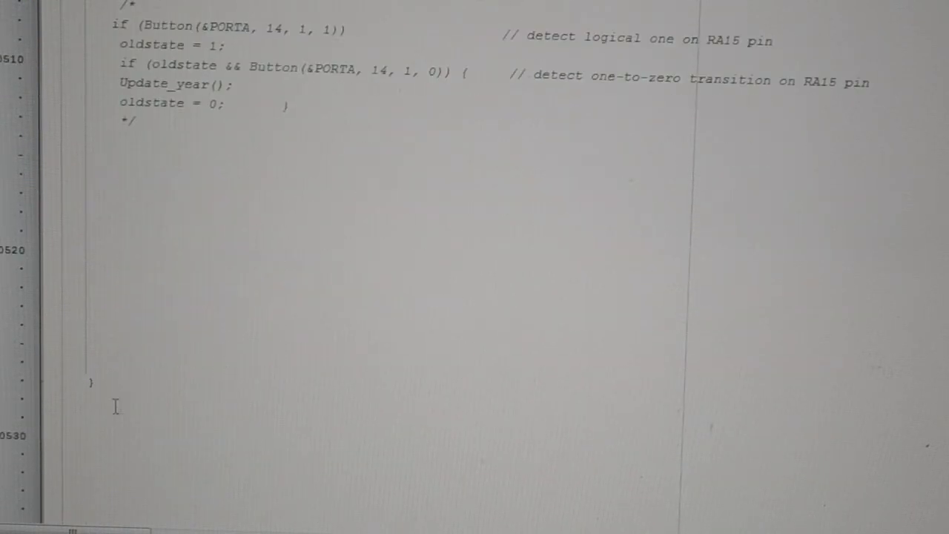
{"action": "scroll", "scroll_direction": "up", "scroll_amount": 3}
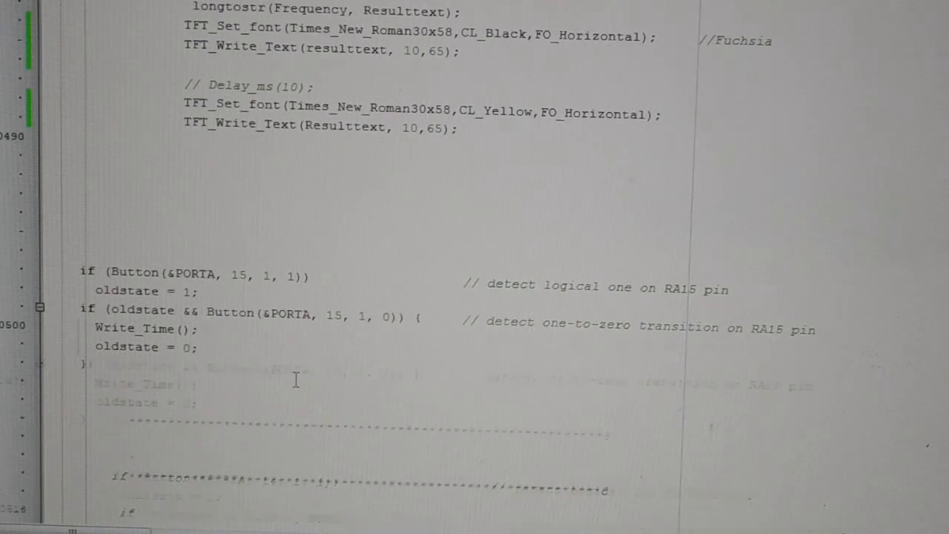
{"action": "scroll", "scroll_direction": "up", "scroll_amount": 3}
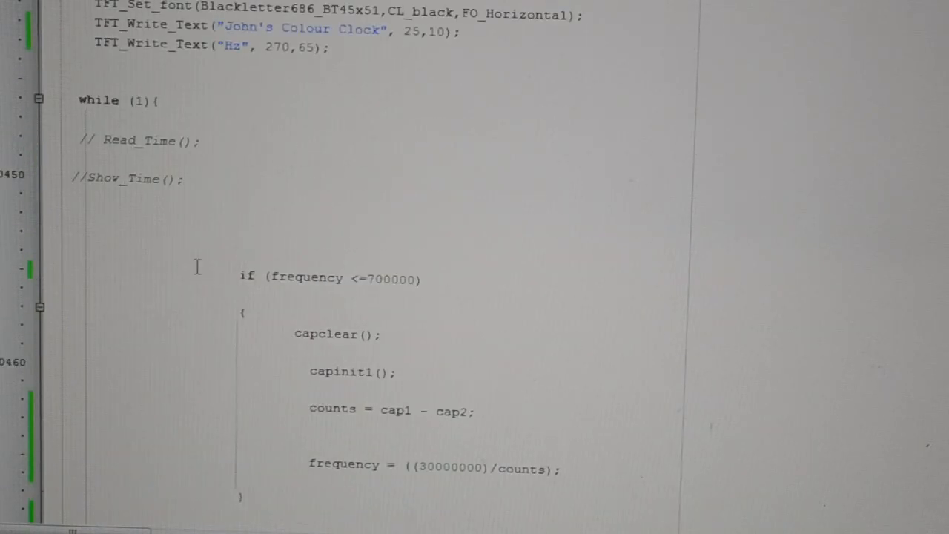
{"action": "scroll", "scroll_direction": "down", "scroll_amount": 3}
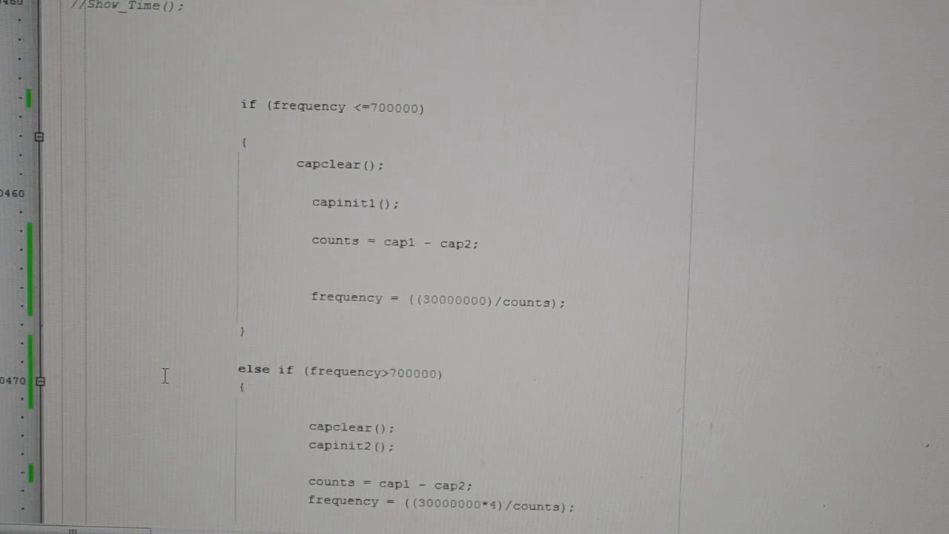
{"action": "scroll", "scroll_direction": "down", "scroll_amount": 3}
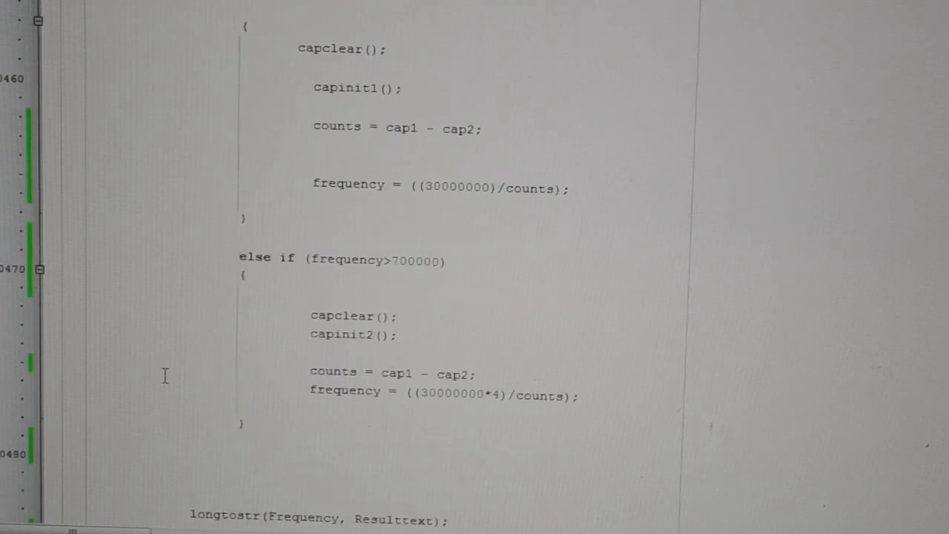